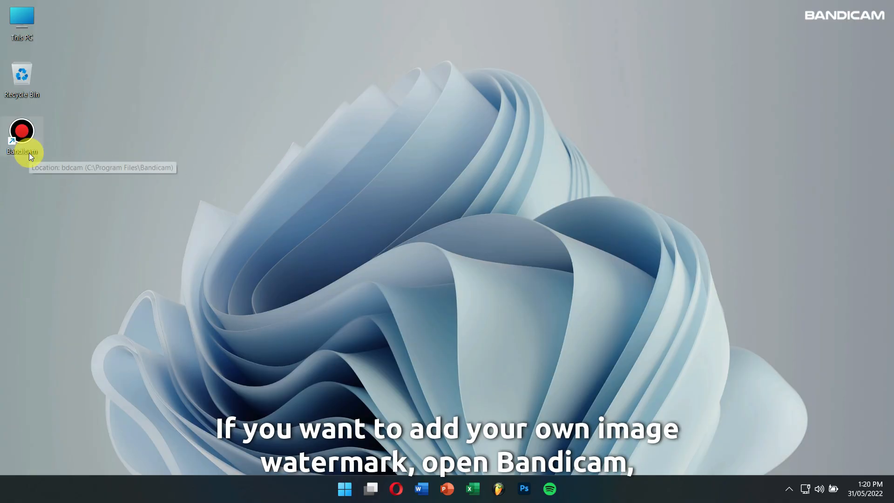
Step: Launch Bandicam from the desktop and show its Video settings page
double_click(22, 130)
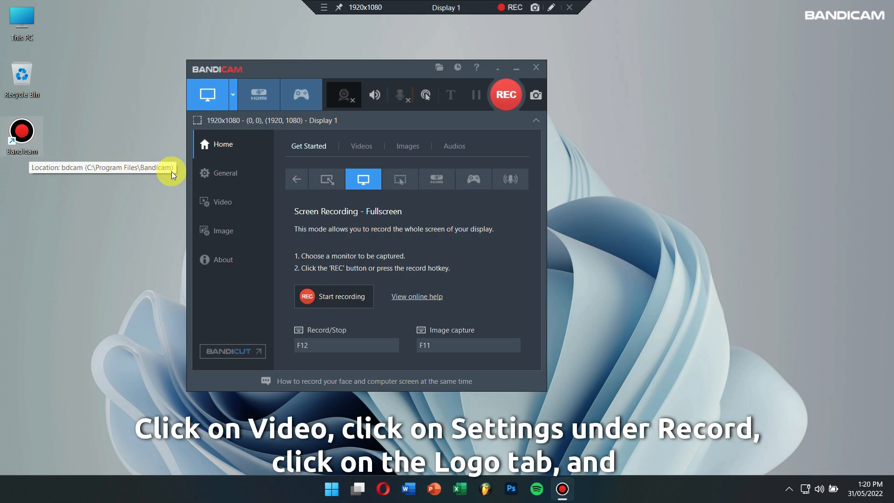
click(223, 201)
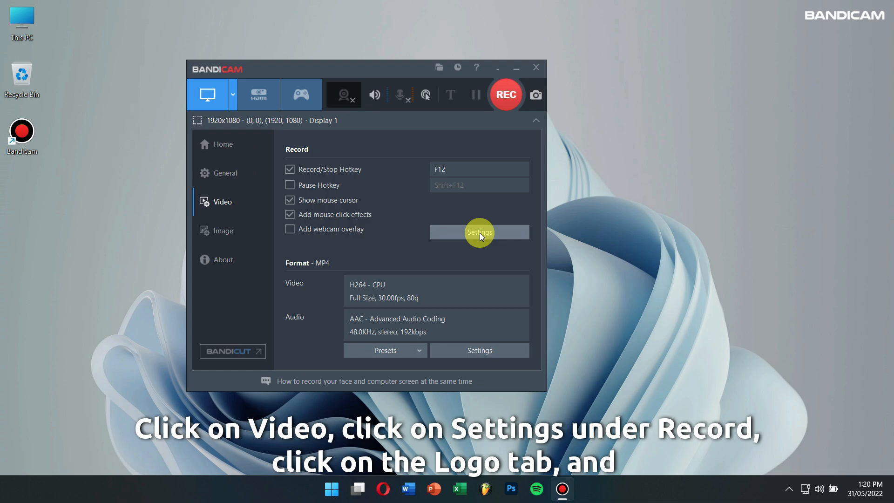
Step: In Recording settings' Logo options, ensure 'Add logo overlay to video' stays enabled
click(478, 232)
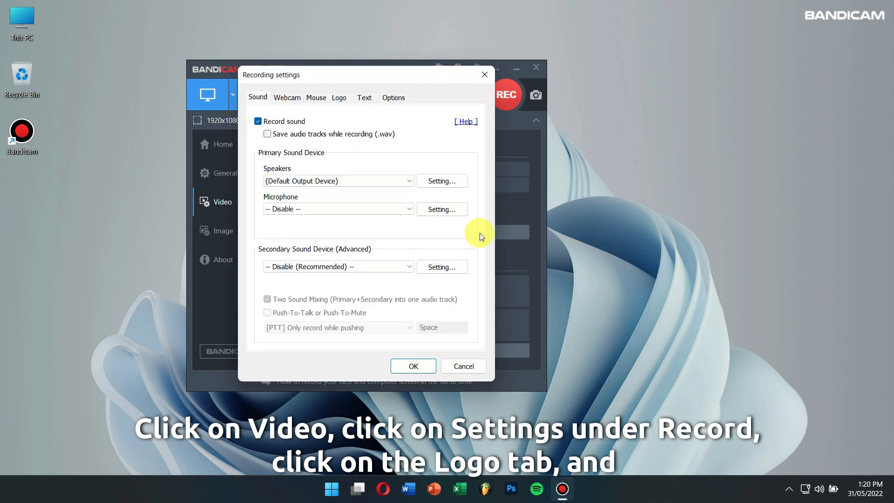
click(339, 98)
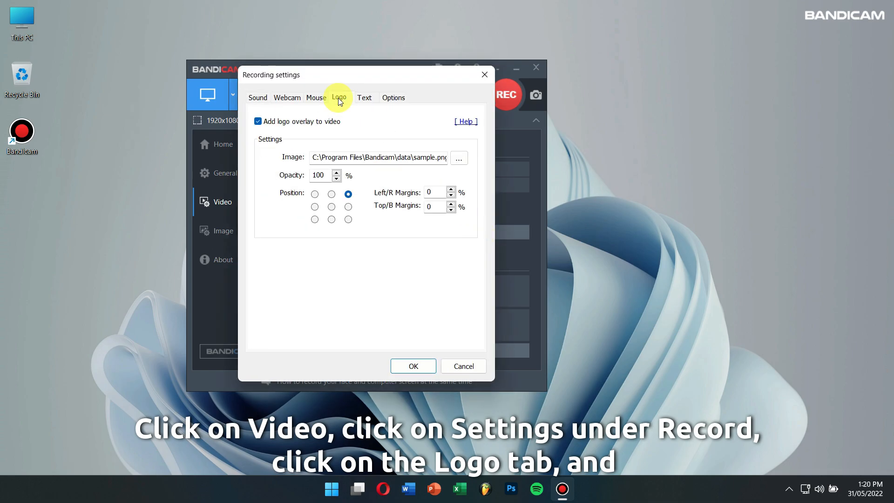
click(258, 121)
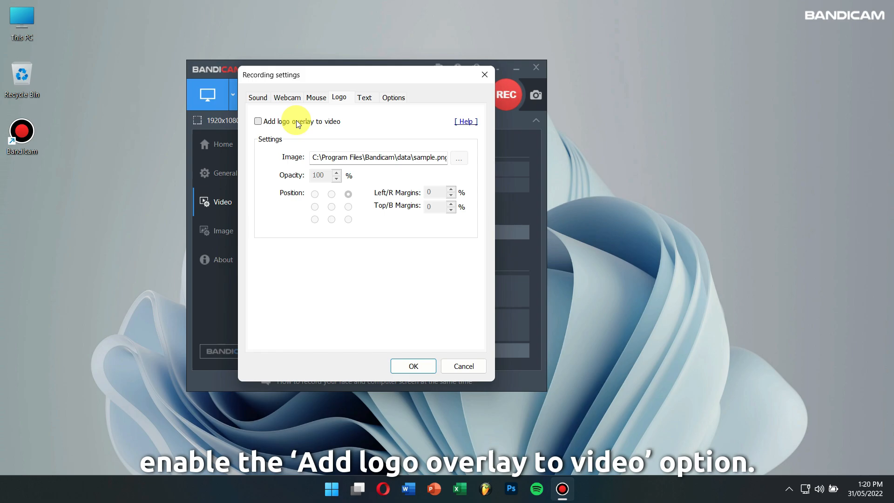
click(258, 121)
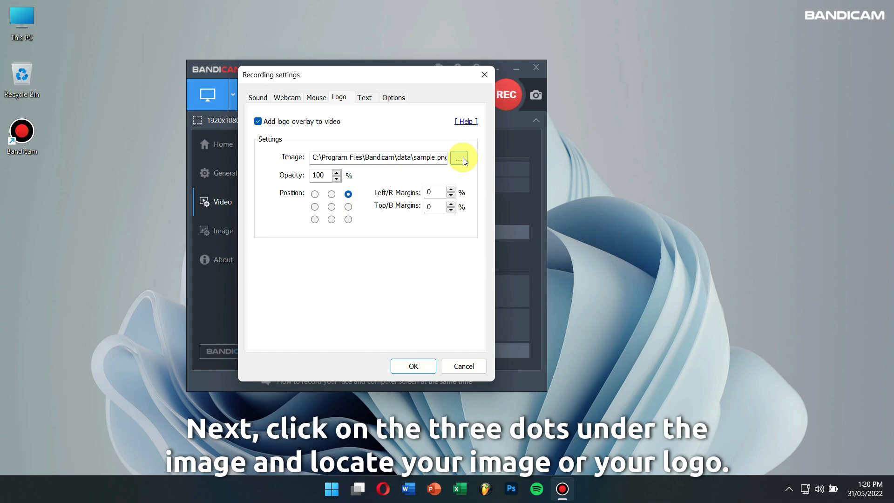
Step: Choose sample.png from the Bandicam data folder as the logo image
click(459, 157)
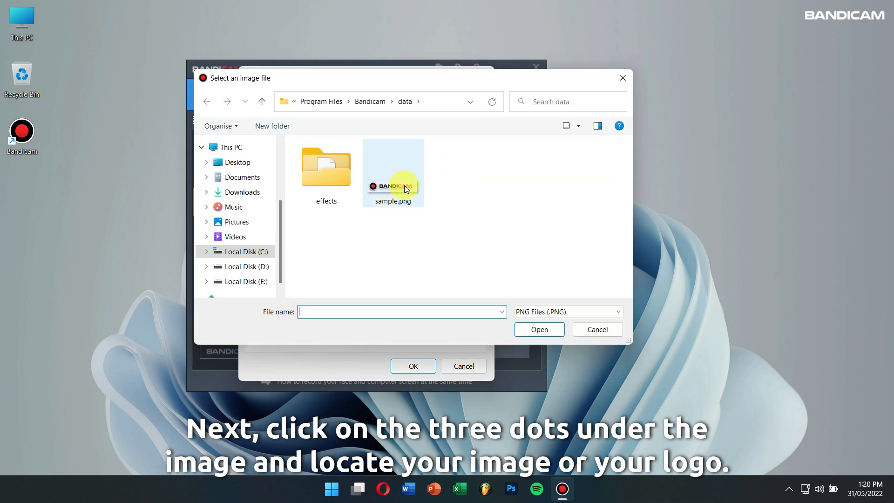
click(392, 171)
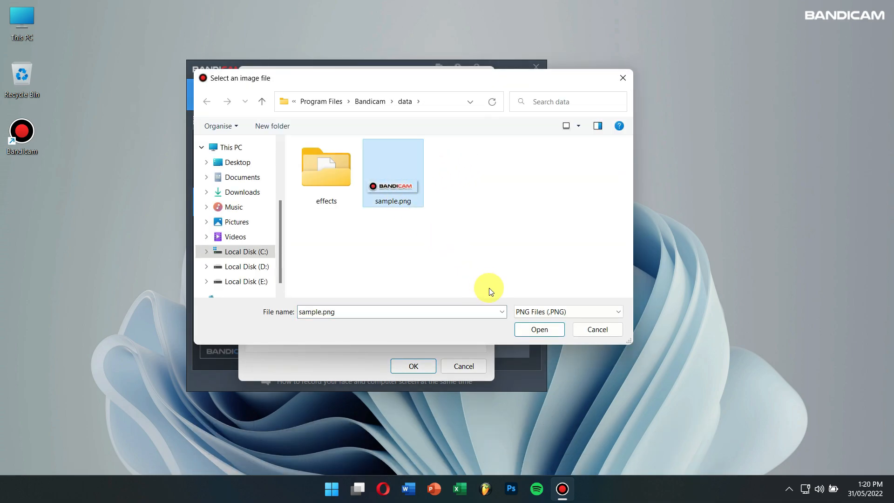
click(538, 328)
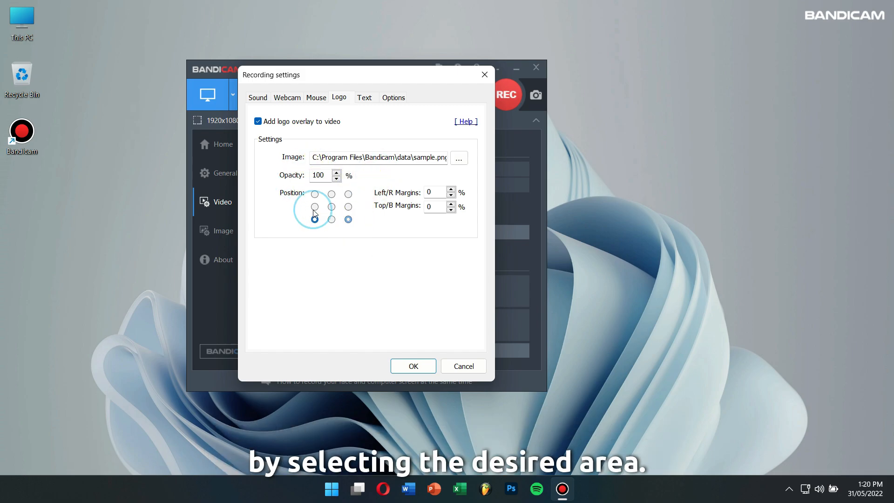
Step: Position the logo top-right and confirm the recording settings with OK
click(348, 194)
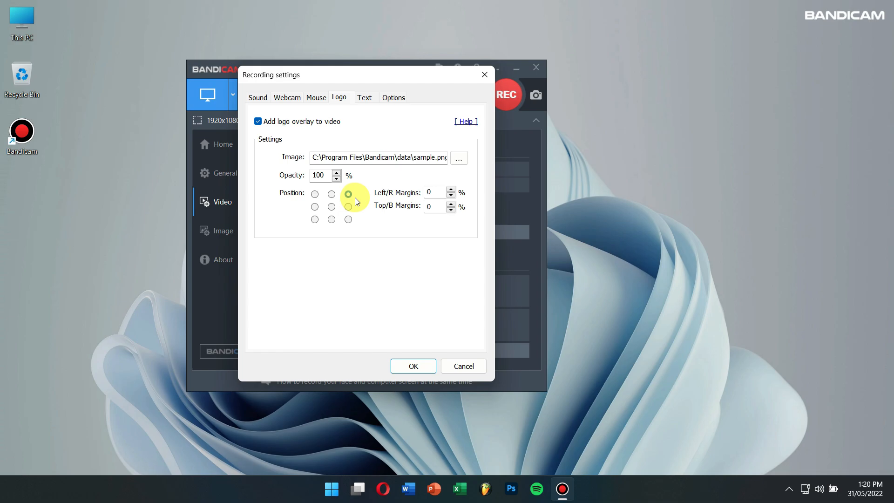
click(347, 194)
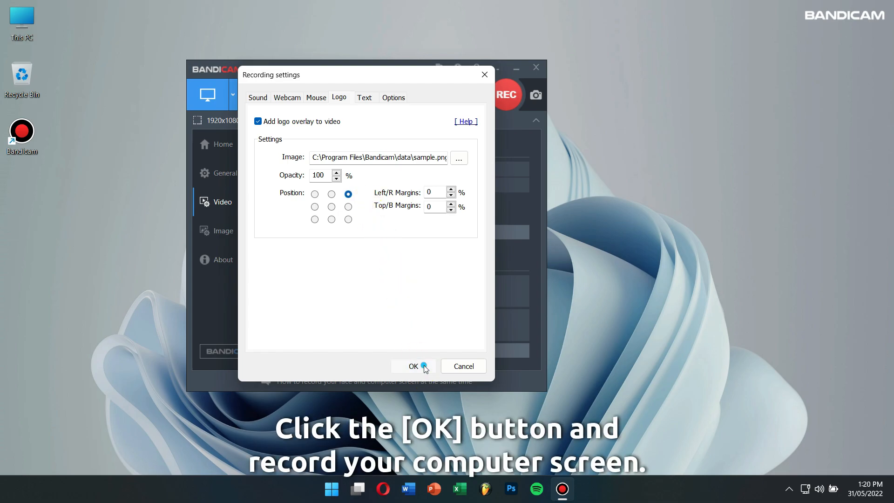
click(413, 366)
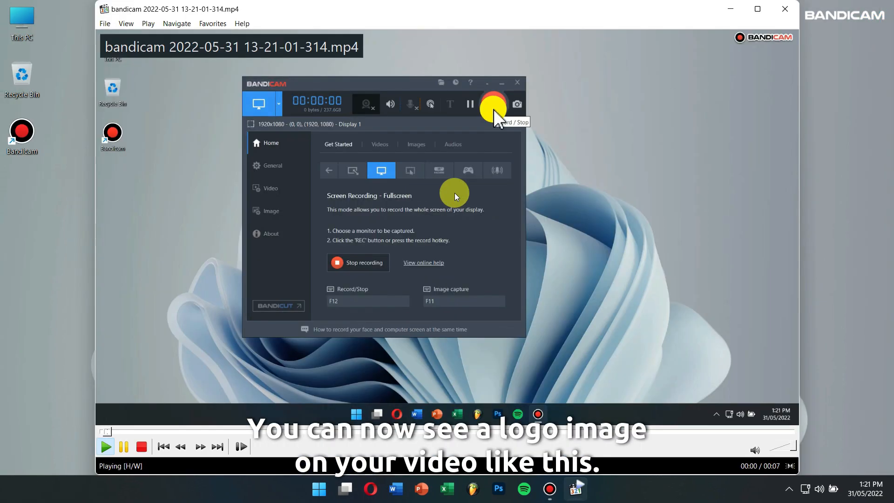
Step: Pause MPC-HC playback of the recording with the top-right logo visible
click(123, 446)
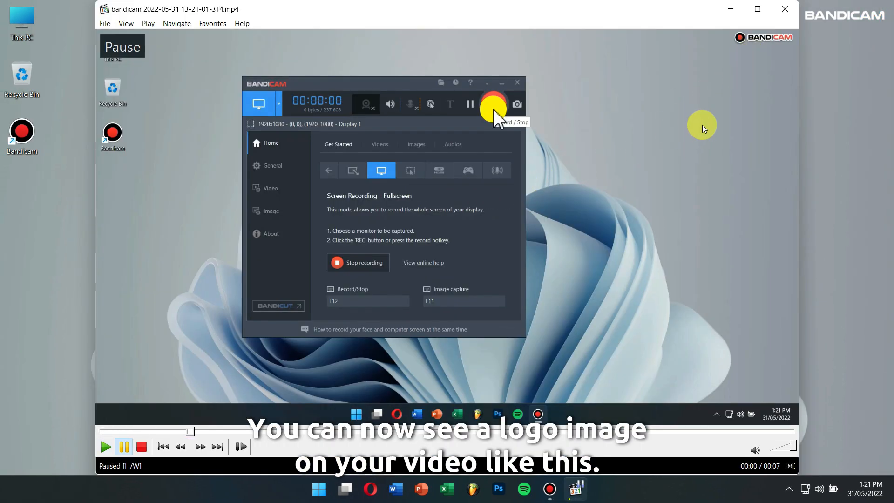